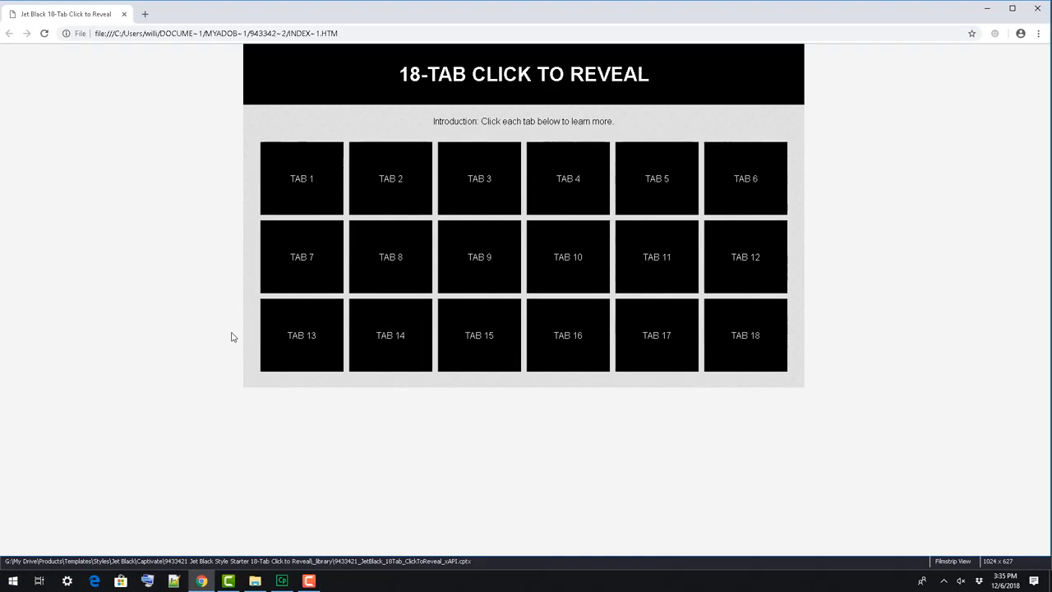
Reveal TAB 1's content, step forward three panels and back two in the Chrome preview
{"action": "left_click", "coordinate": [301, 178]}
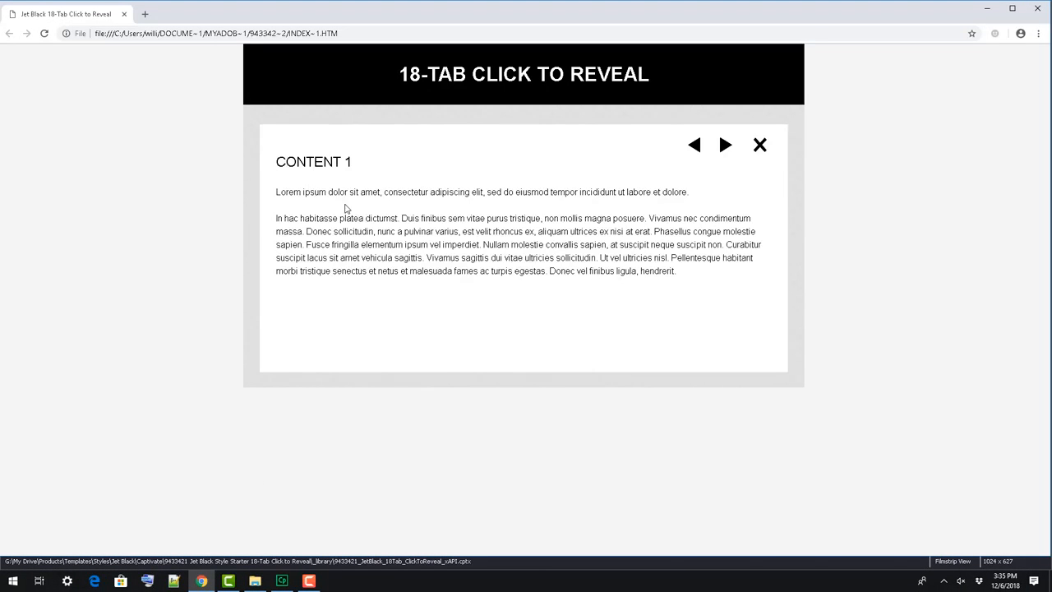
{"action": "left_click", "coordinate": [727, 145]}
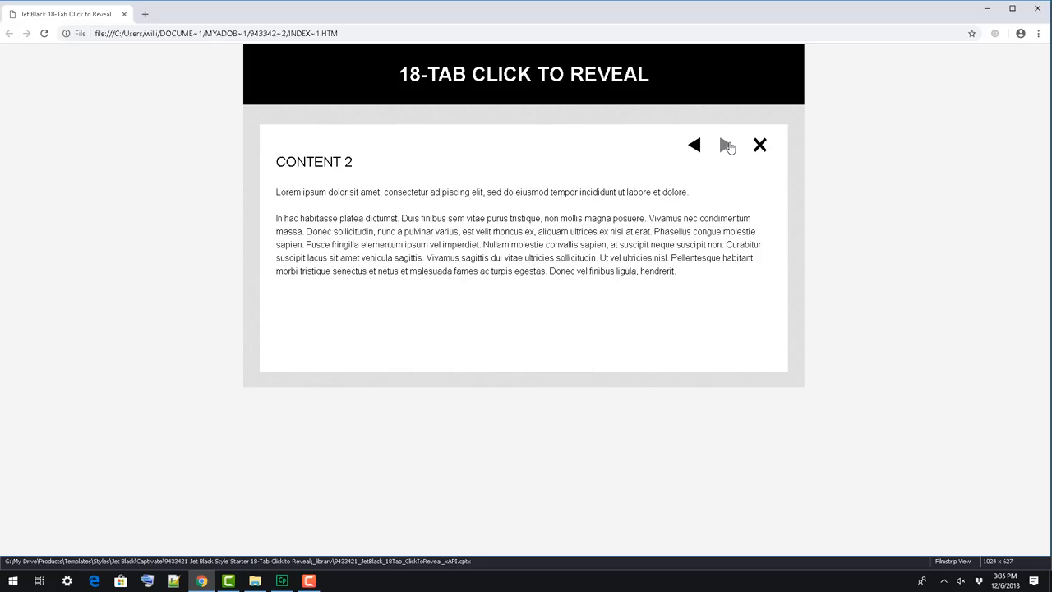
{"action": "left_click", "coordinate": [726, 145]}
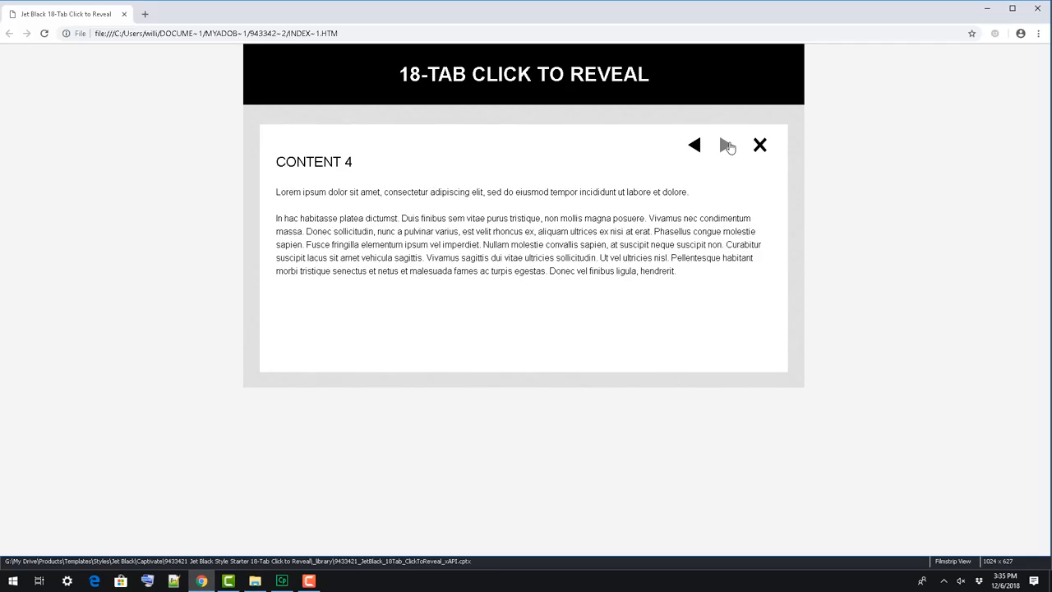
{"action": "left_click", "coordinate": [760, 145]}
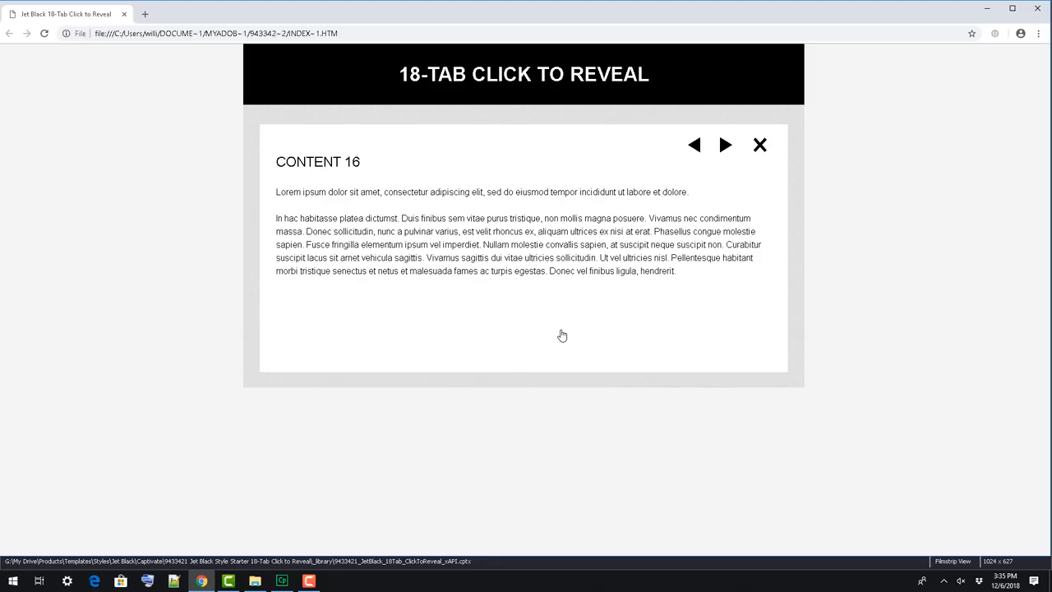
{"action": "left_click", "coordinate": [693, 145]}
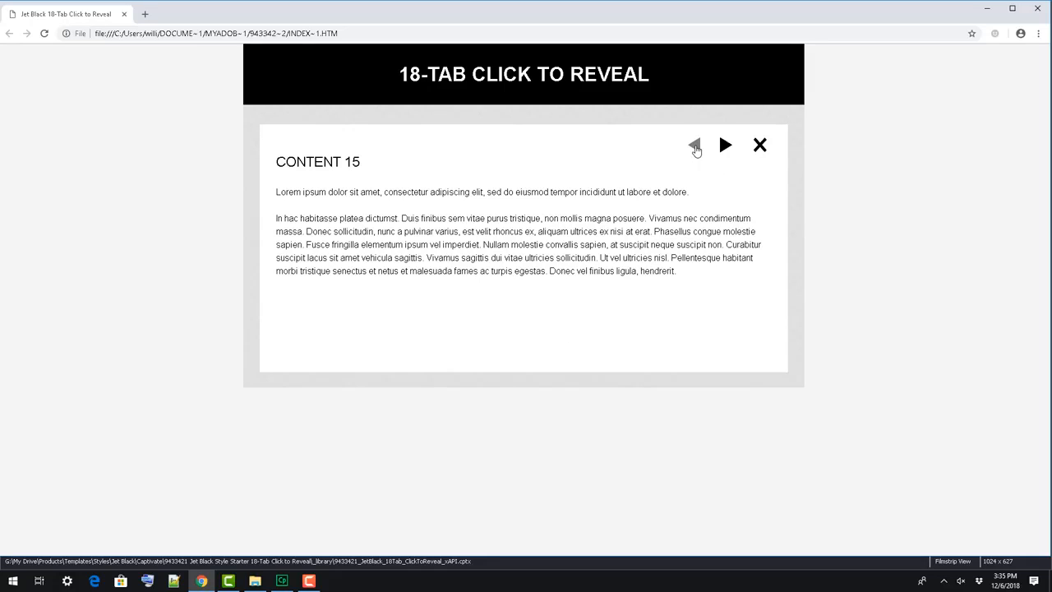
{"action": "left_click", "coordinate": [760, 145]}
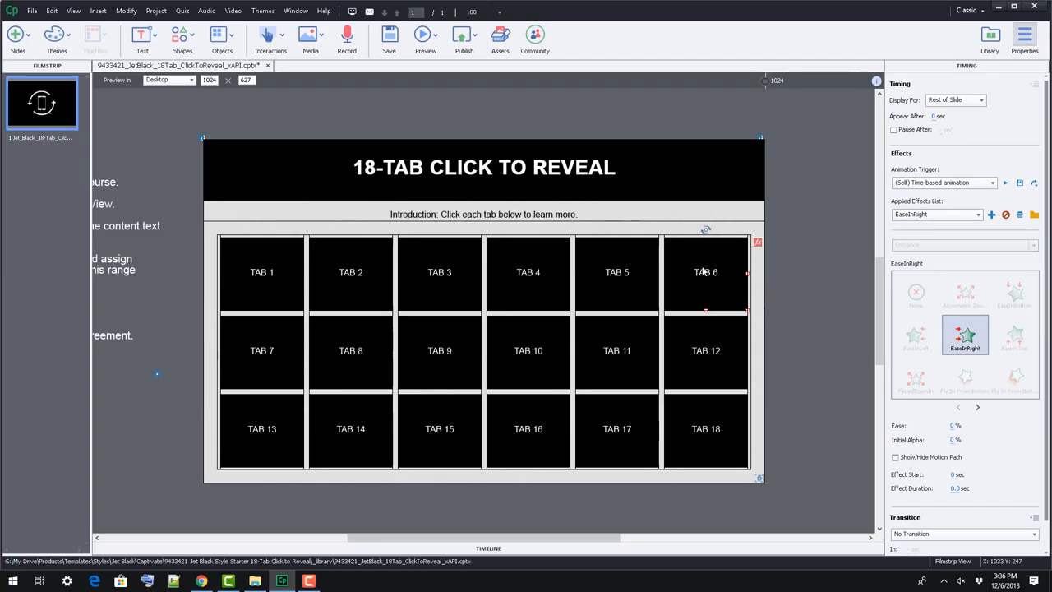
Rename the sixth tab's label and enter State View for the content_20 panel
{"action": "left_click", "coordinate": [704, 273]}
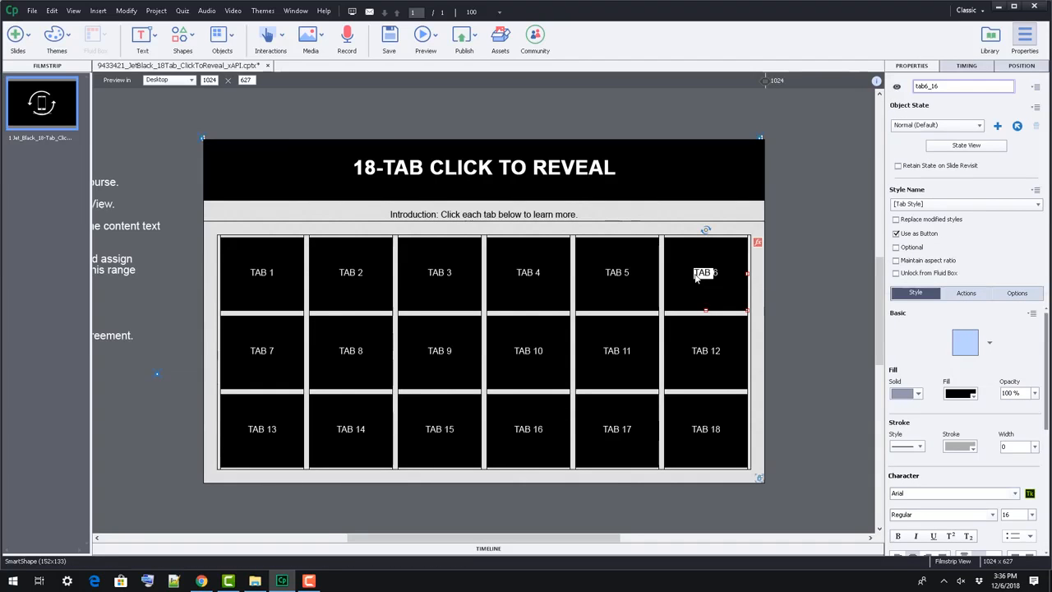
{"action": "double_click", "coordinate": [704, 273]}
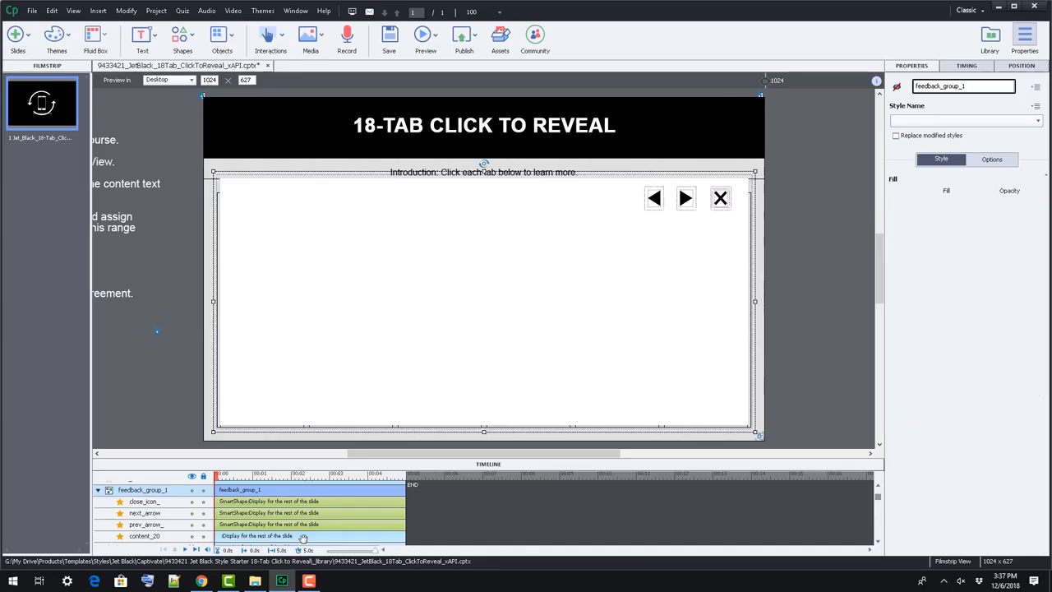
{"action": "left_click", "coordinate": [148, 534]}
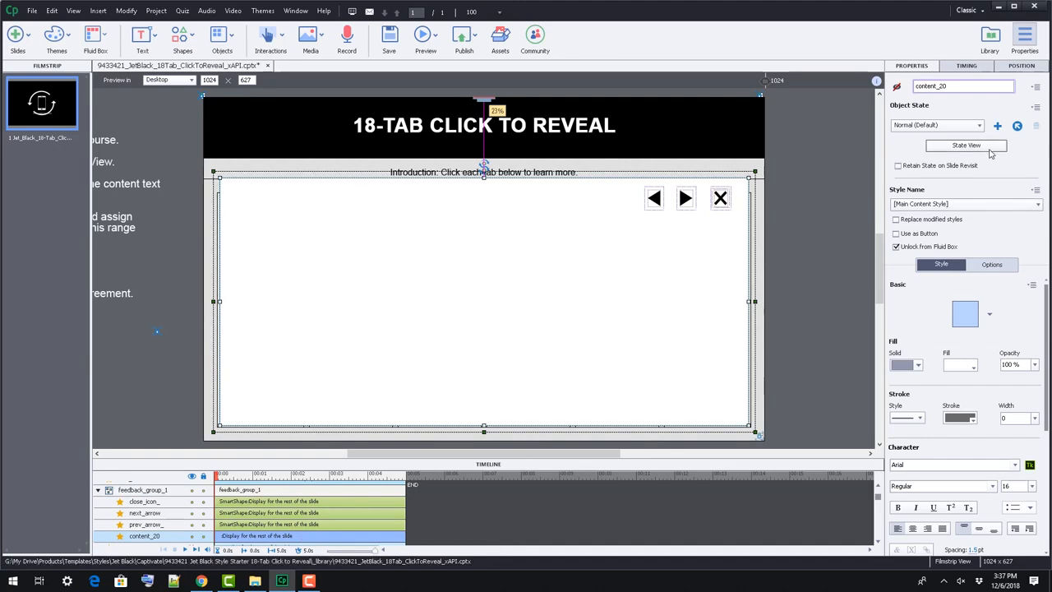
{"action": "left_click", "coordinate": [963, 147]}
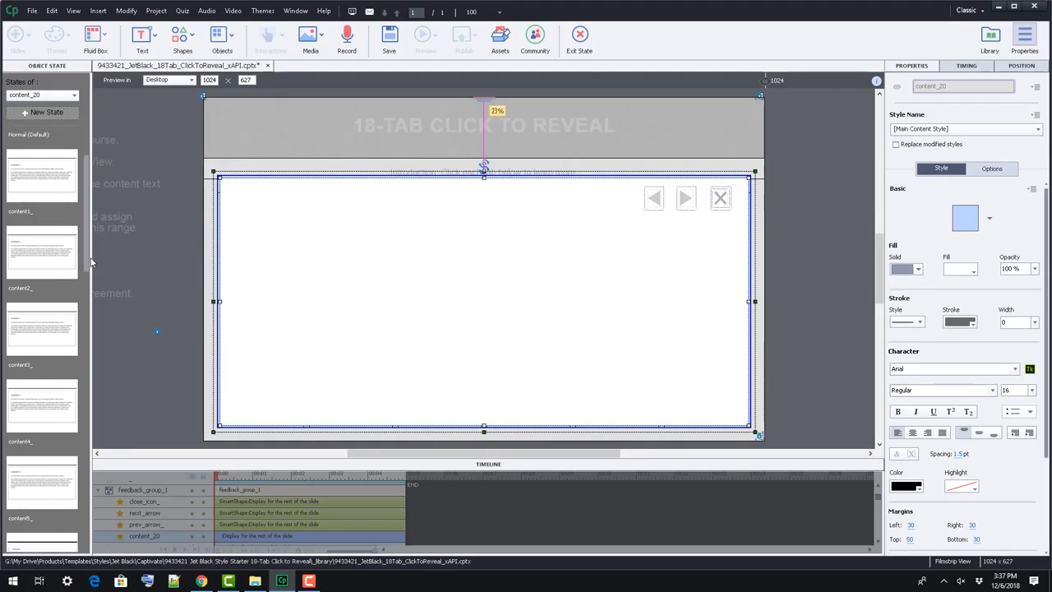
Replace the CONTENT 6 body text with 'New content button 6' formatted in red
{"action": "scroll", "scroll_direction": "down", "scroll_amount": 3}
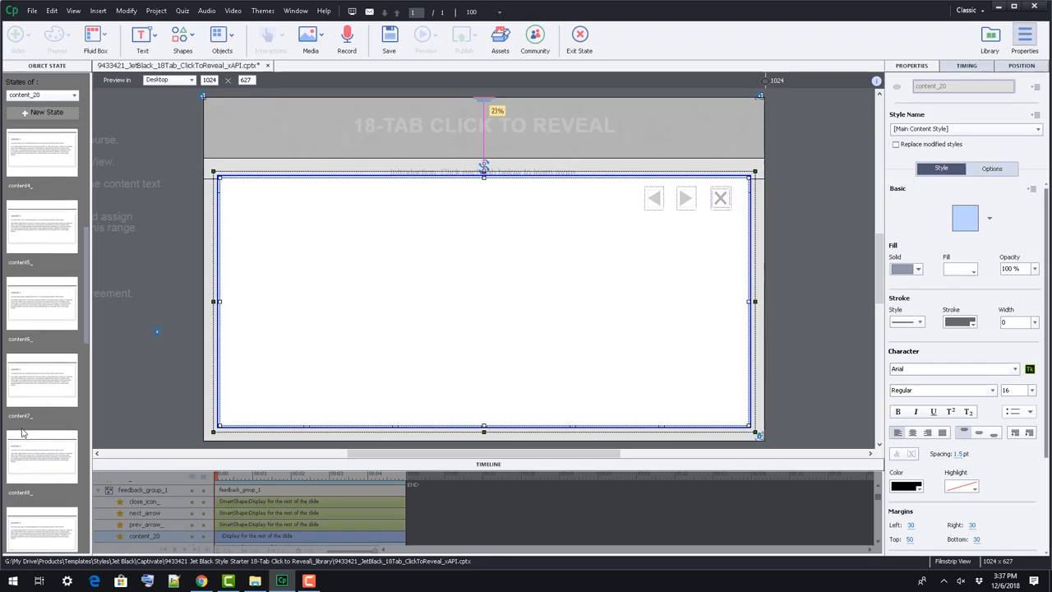
{"action": "left_click", "coordinate": [41, 305]}
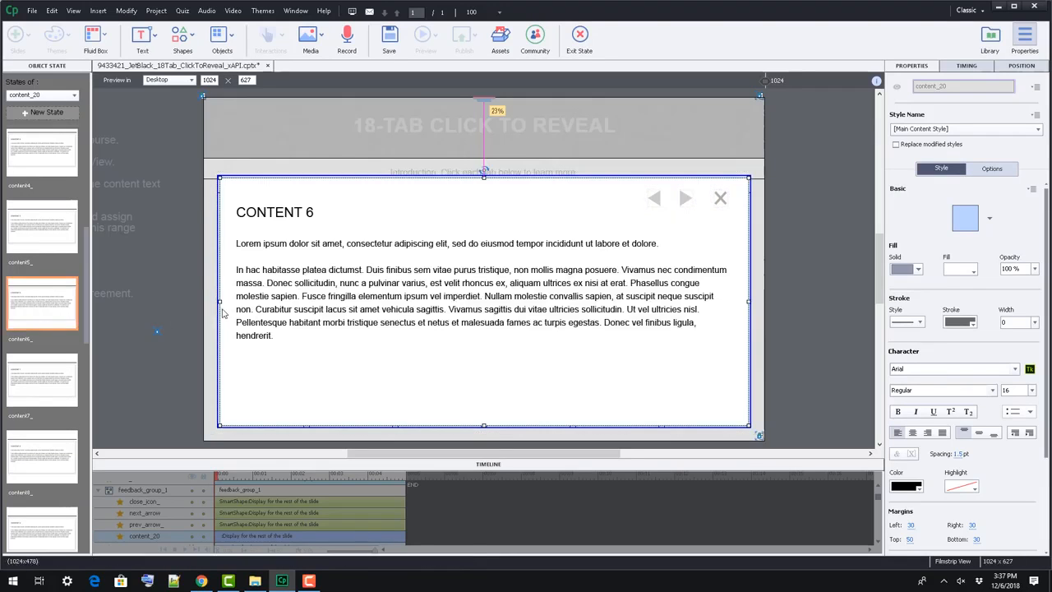
{"action": "double_click", "coordinate": [248, 244]}
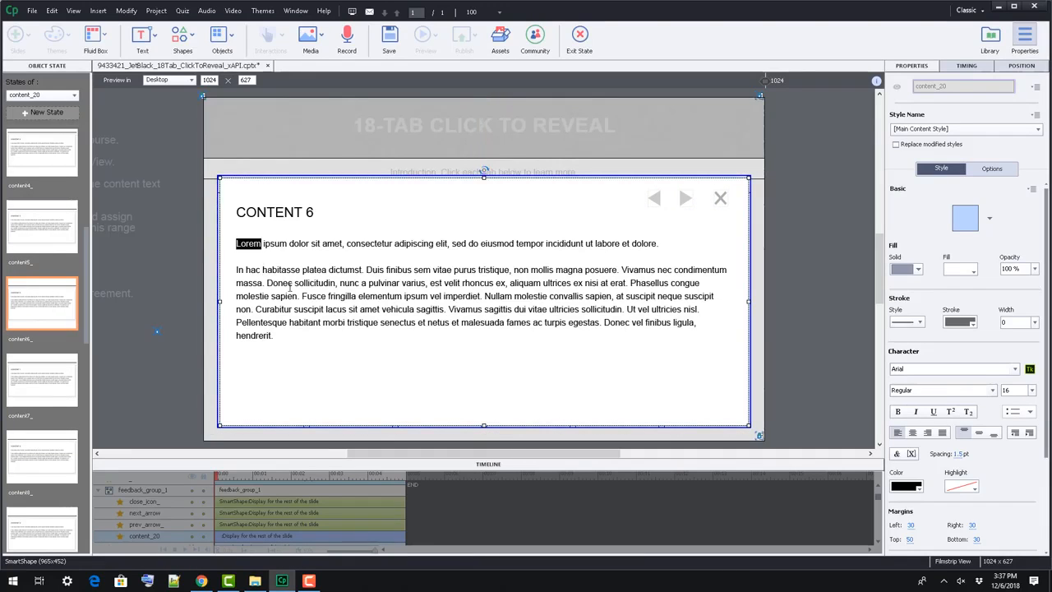
{"action": "type", "text": "New c"}
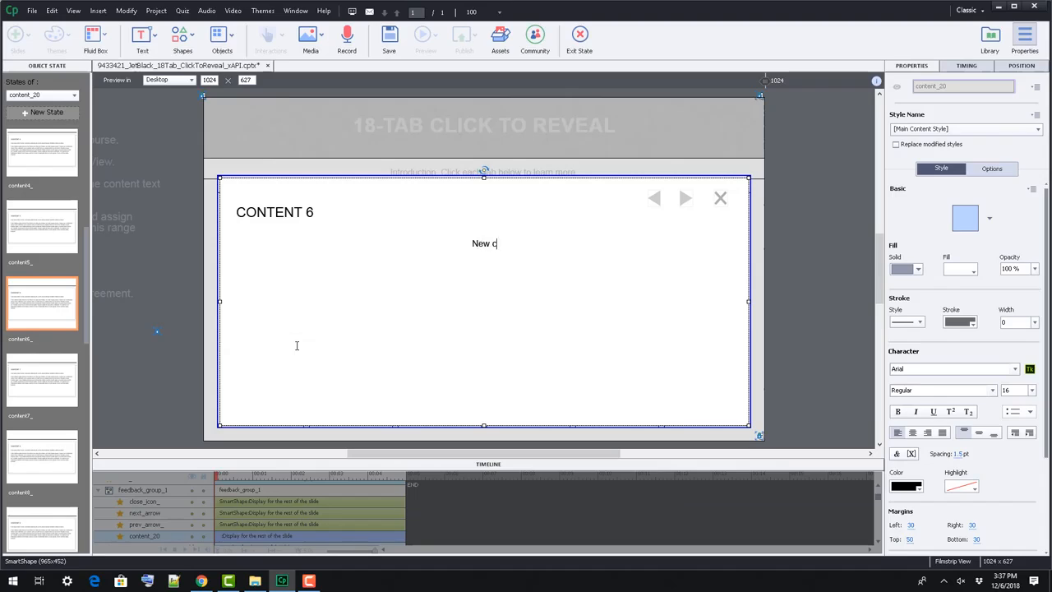
{"action": "type", "text": "ontent button 6"}
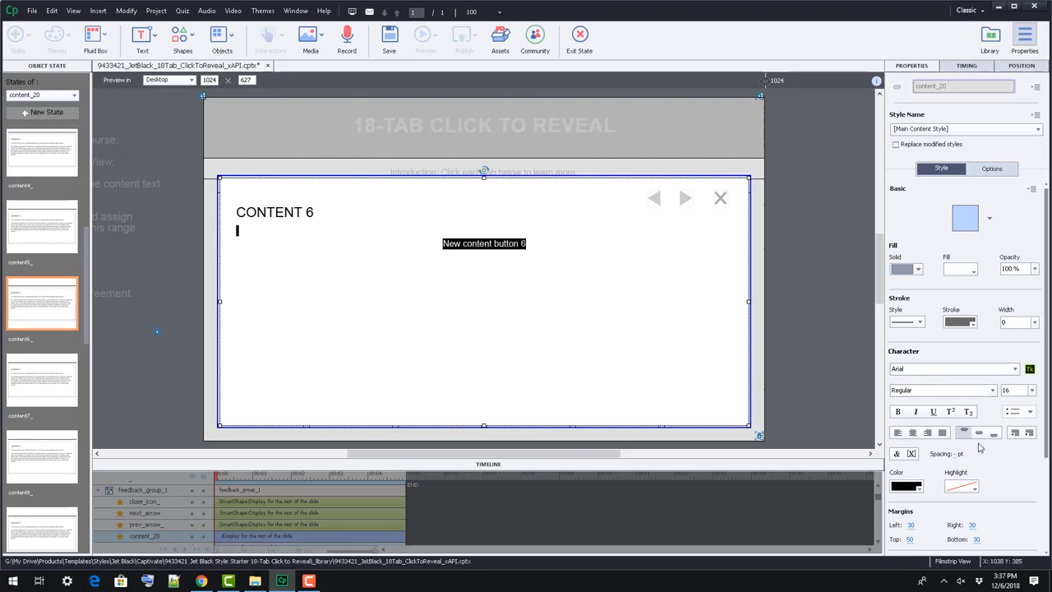
{"action": "left_click", "coordinate": [906, 487]}
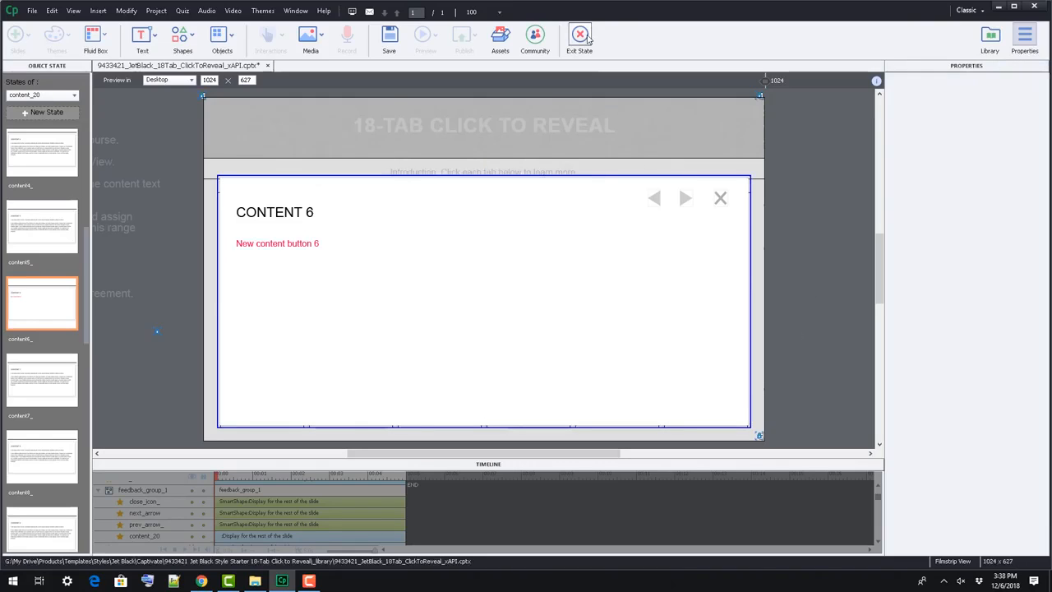
Exit state editing, hide the content panel in the Timeline and select the BUTTON 6 tab
{"action": "left_click", "coordinate": [579, 36]}
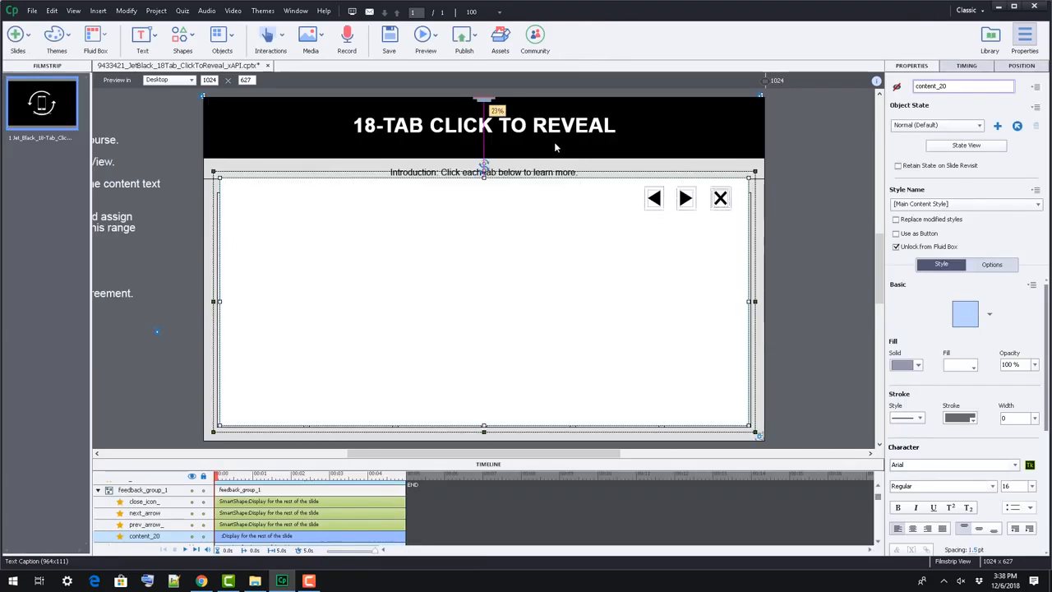
{"action": "left_click", "coordinate": [140, 490]}
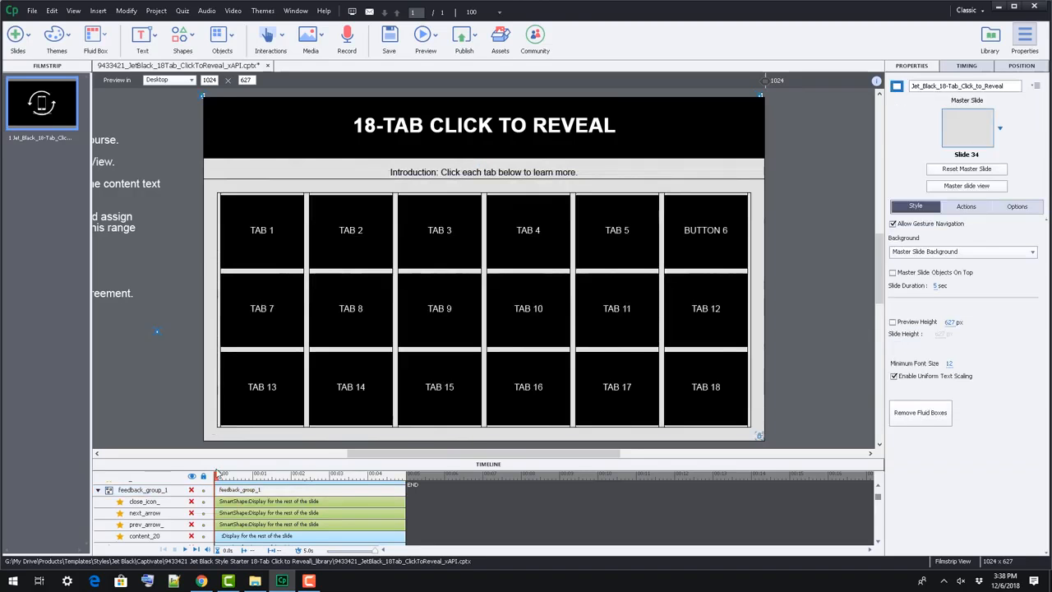
{"action": "left_click", "coordinate": [703, 231]}
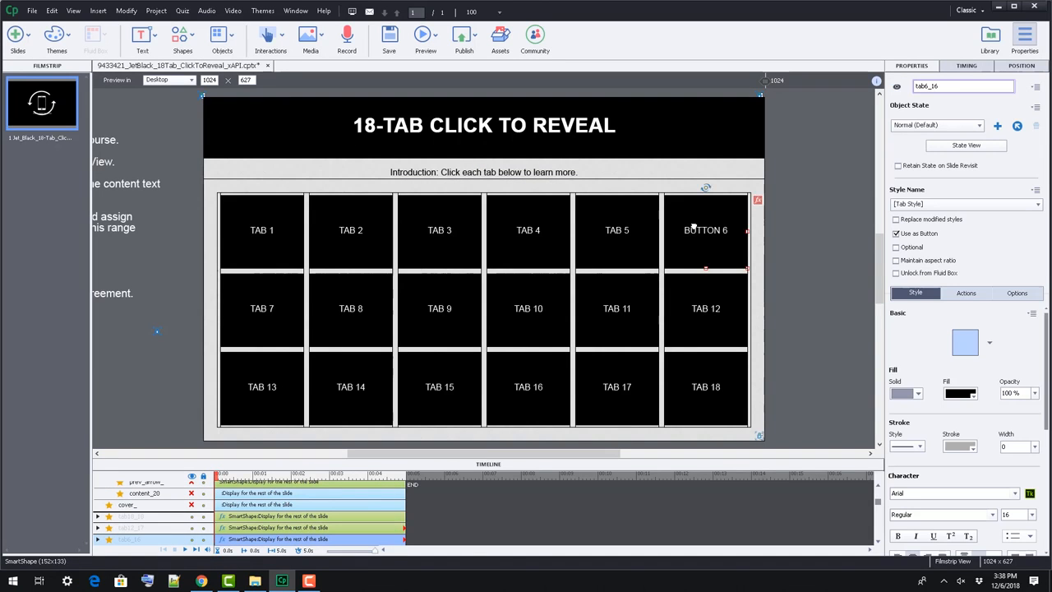
{"action": "scroll", "scroll_direction": "down", "scroll_amount": 3}
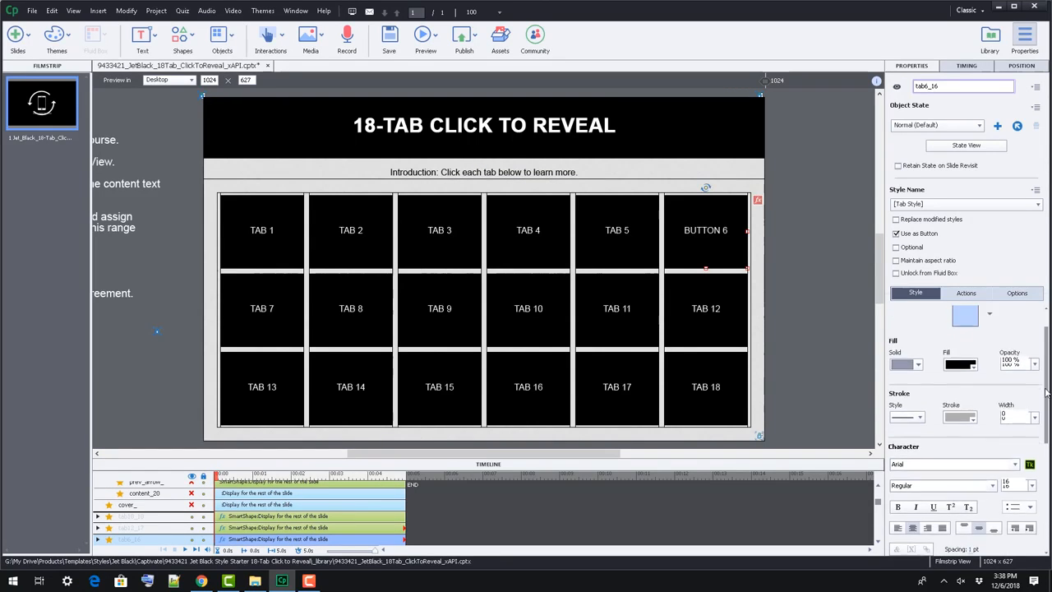